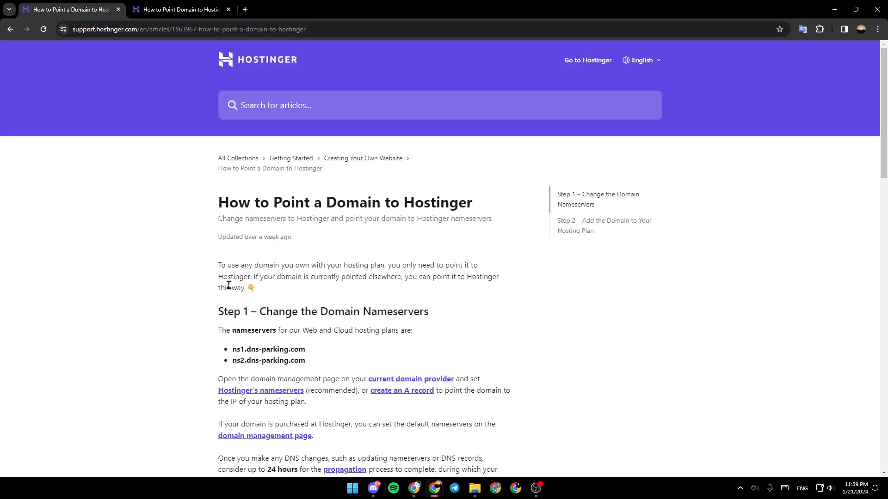
scroll("down", 3)
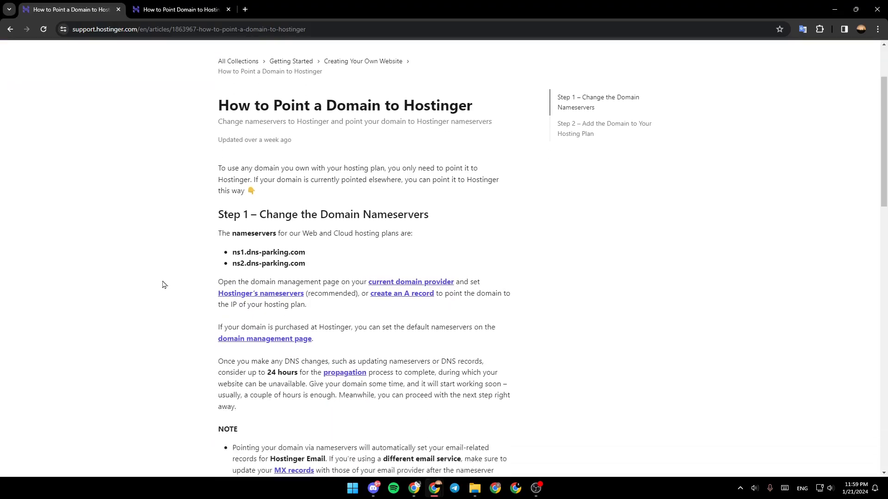
mouse_move(256, 178)
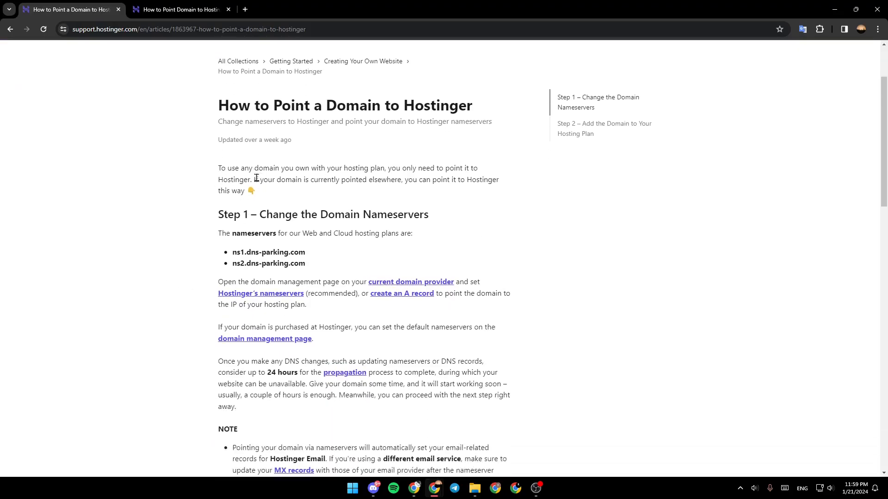
mouse_move(352, 178)
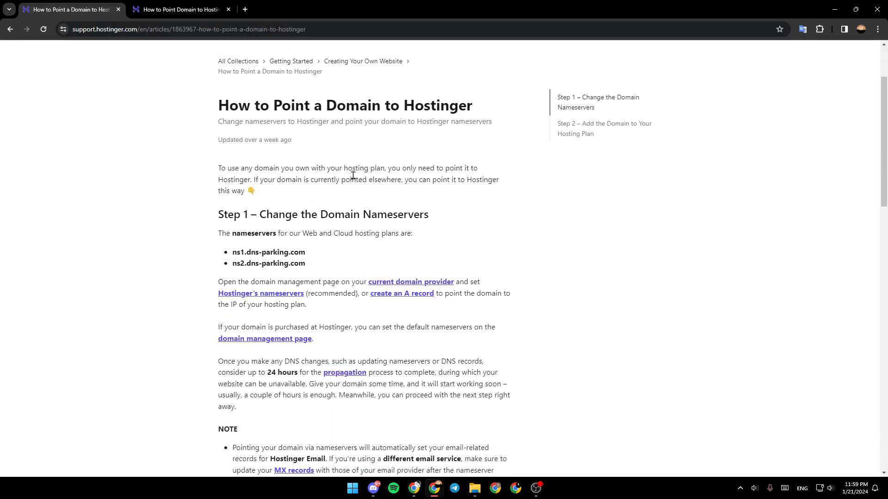
mouse_move(490, 171)
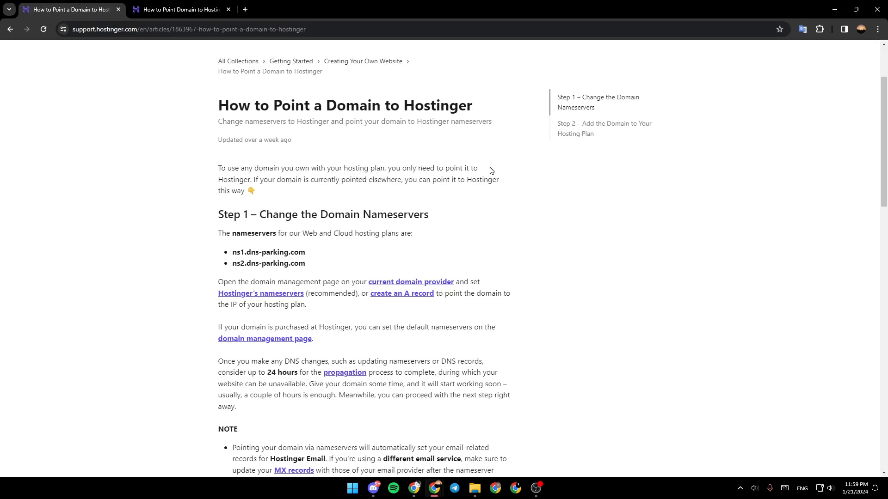
mouse_move(265, 191)
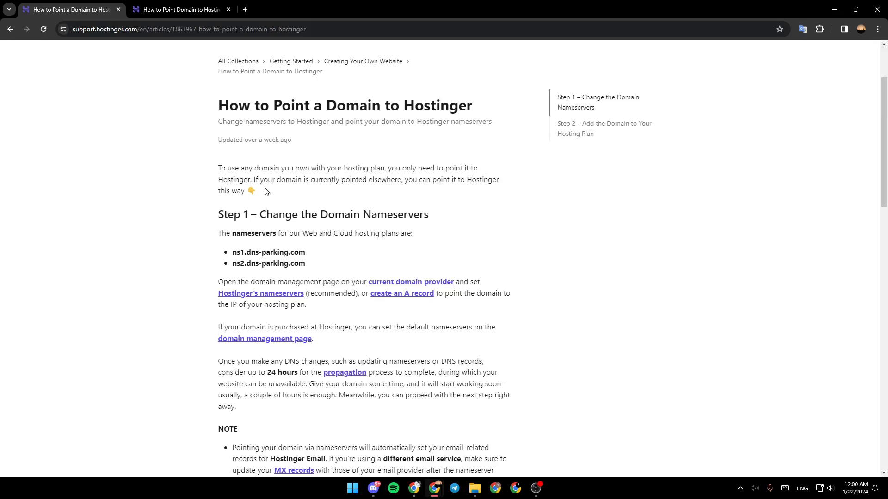
mouse_move(377, 189)
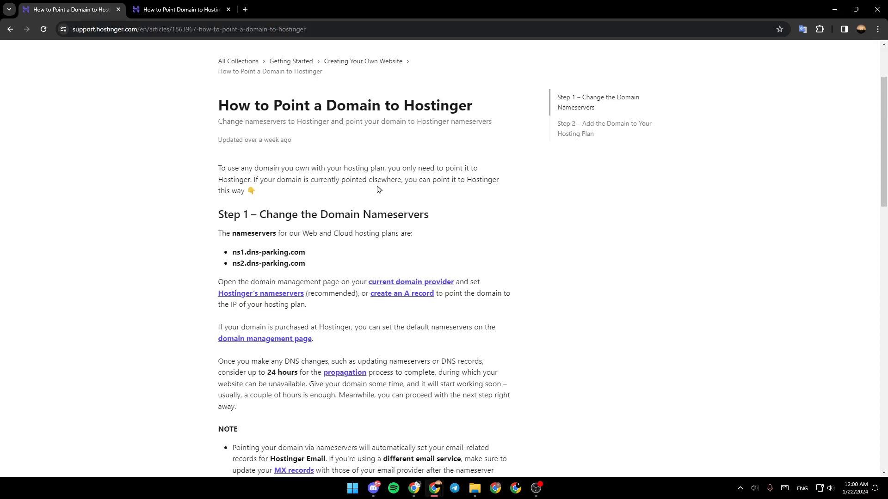
mouse_move(501, 188)
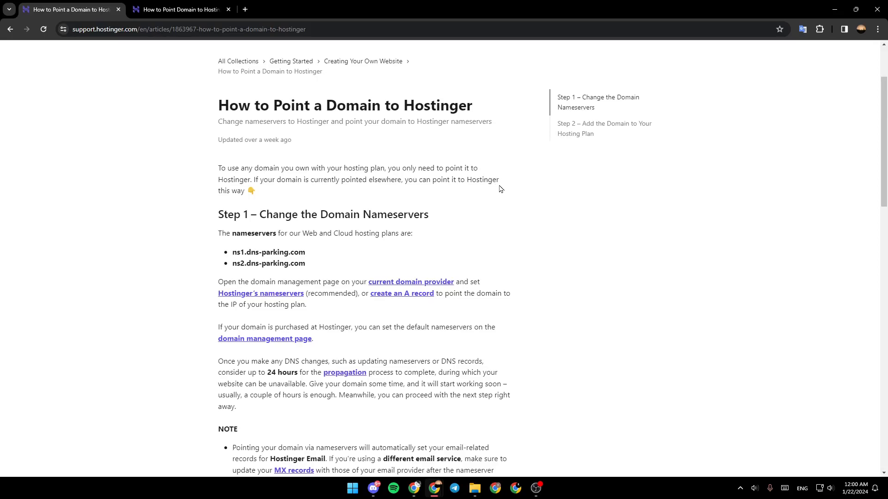
mouse_move(232, 216)
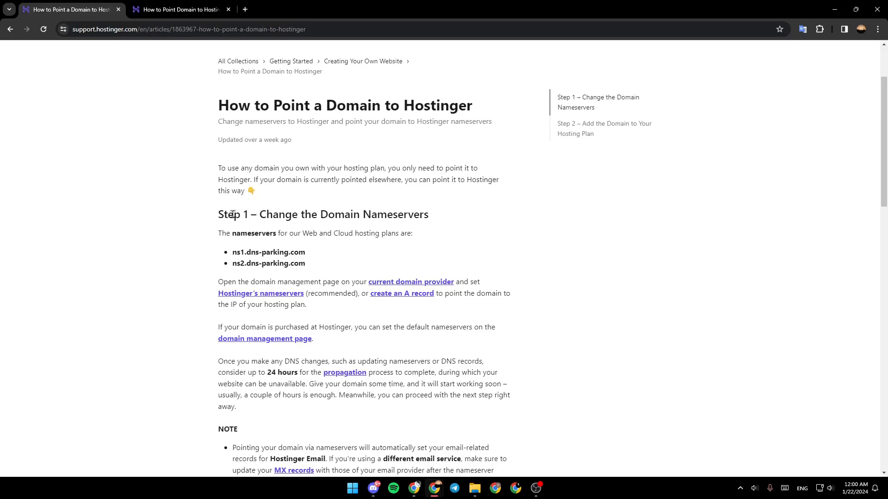
mouse_move(363, 211)
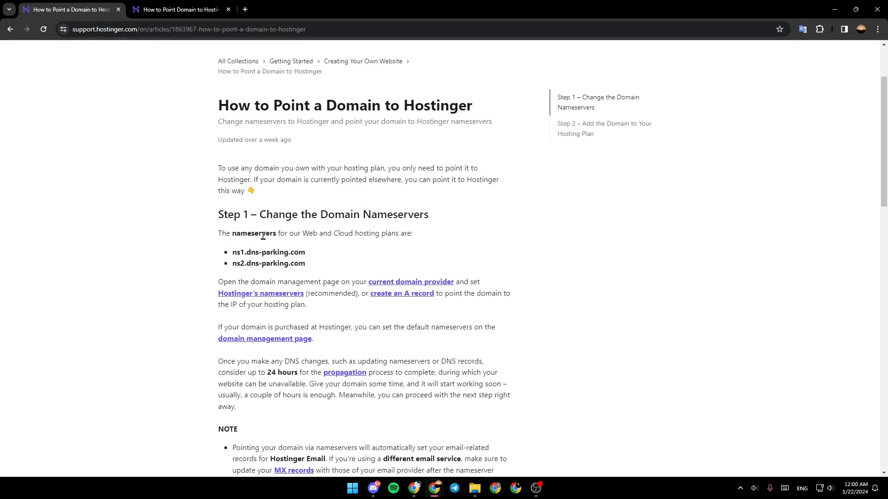
mouse_move(356, 243)
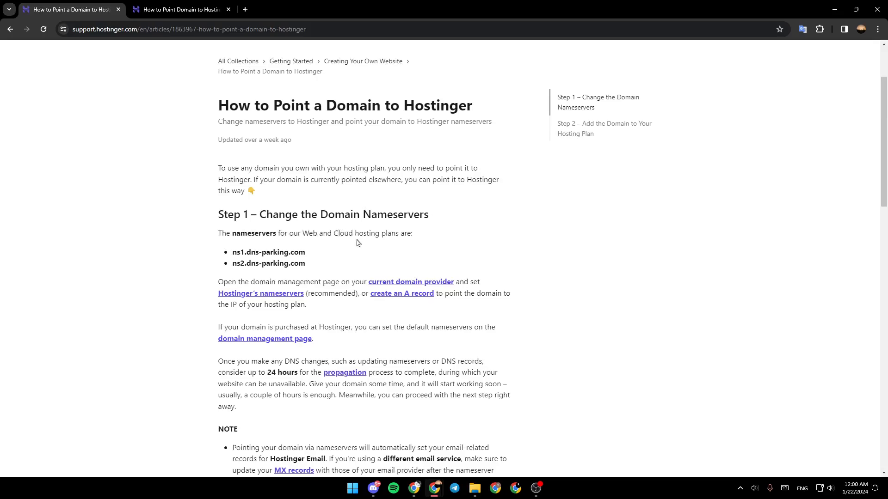
mouse_move(190, 263)
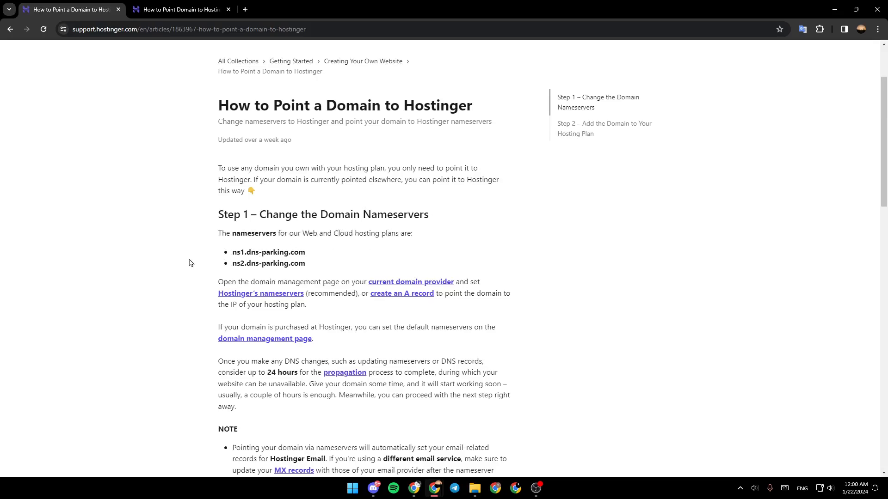
mouse_move(252, 254)
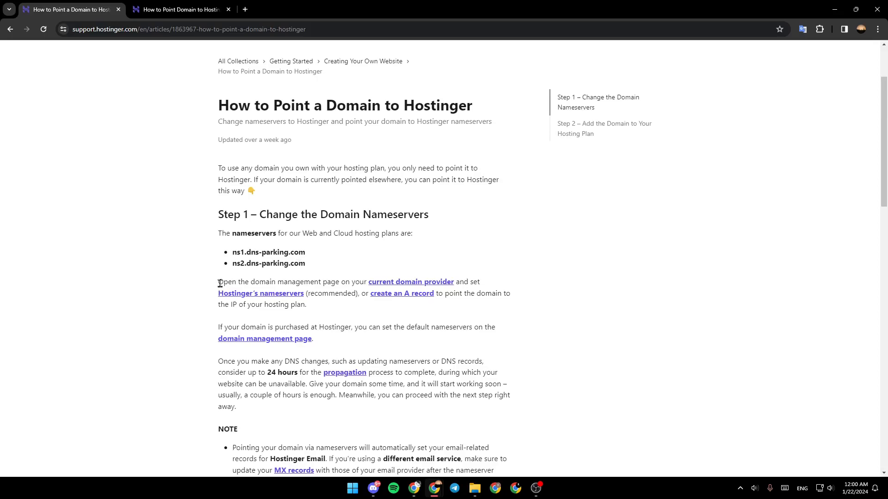
mouse_move(353, 289)
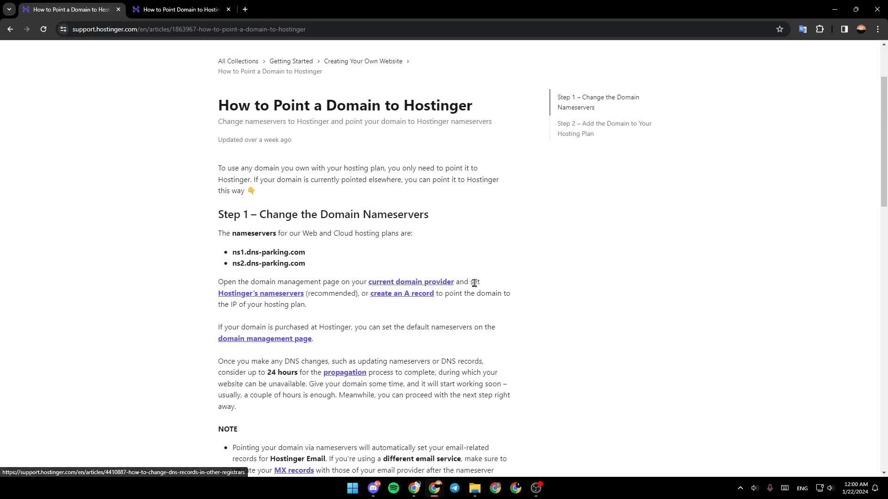
mouse_move(297, 300)
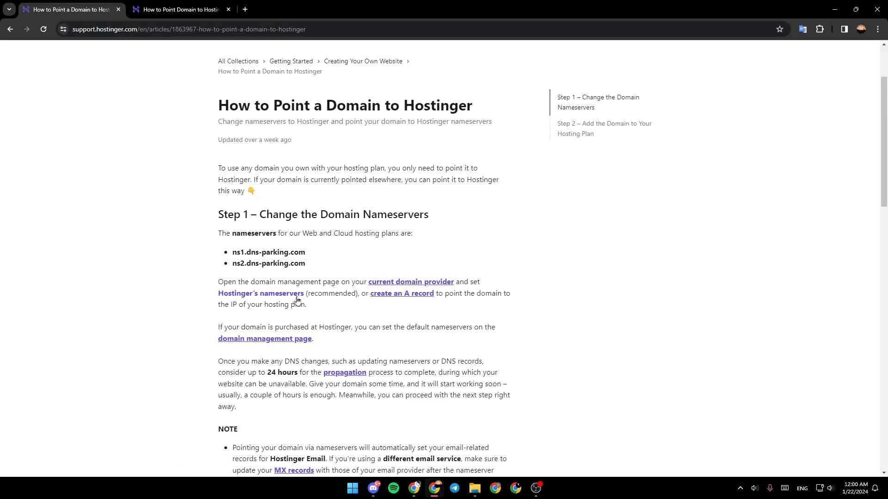
mouse_move(411, 299)
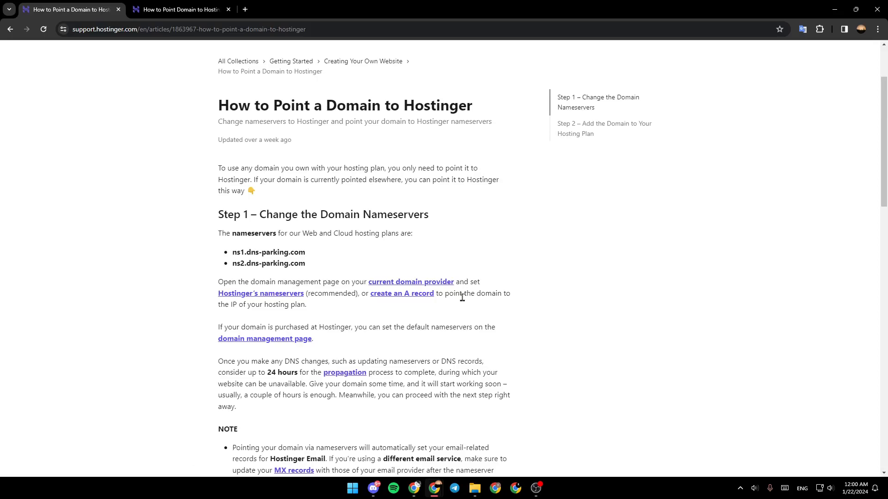
mouse_move(266, 303)
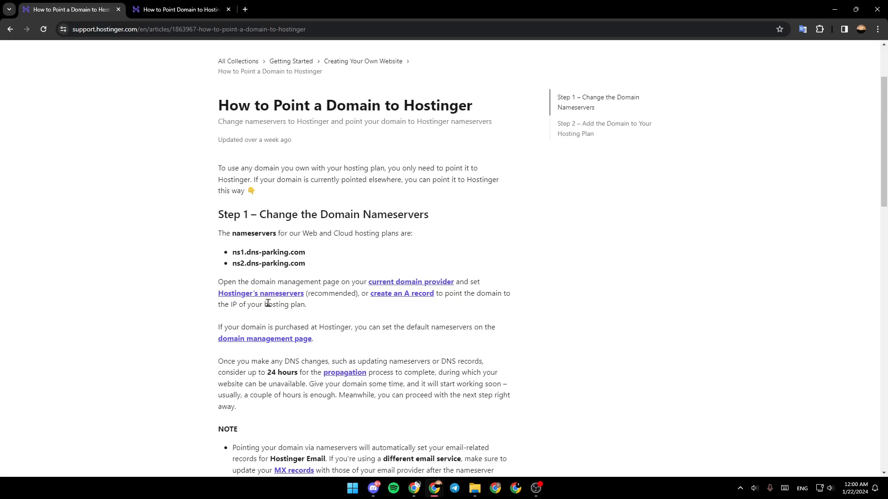
mouse_move(287, 319)
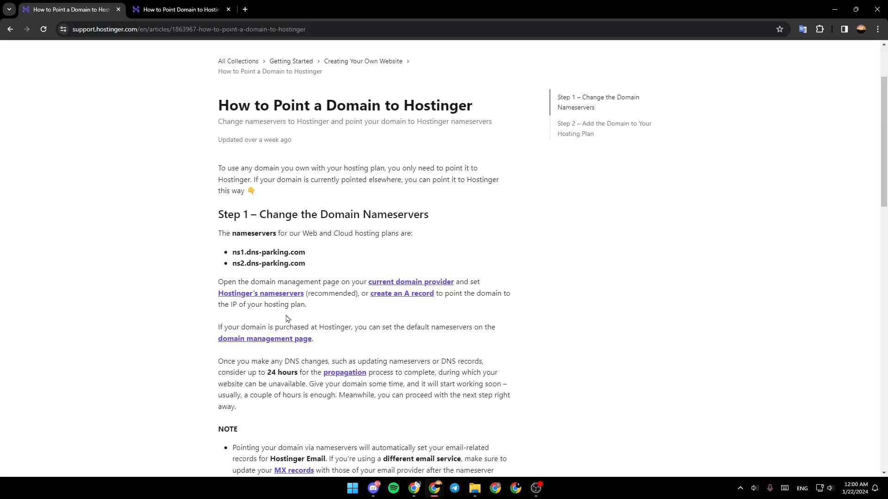
mouse_move(264, 339)
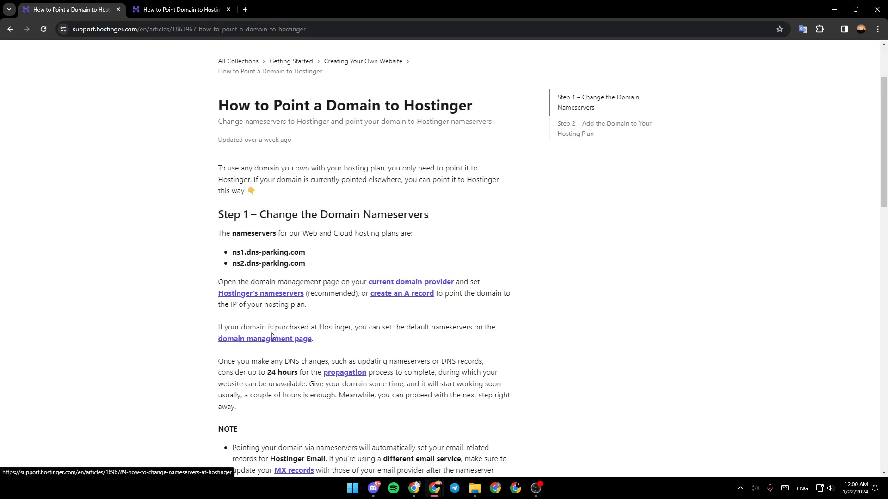
mouse_move(362, 331)
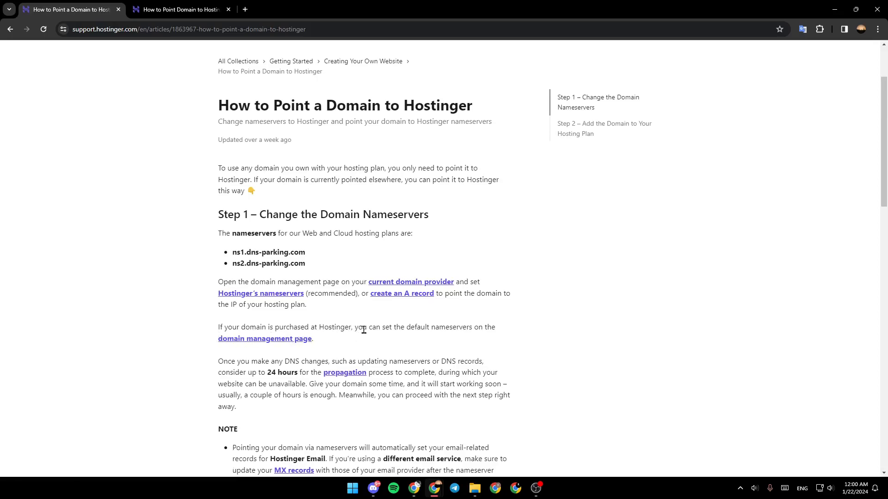
mouse_move(504, 336)
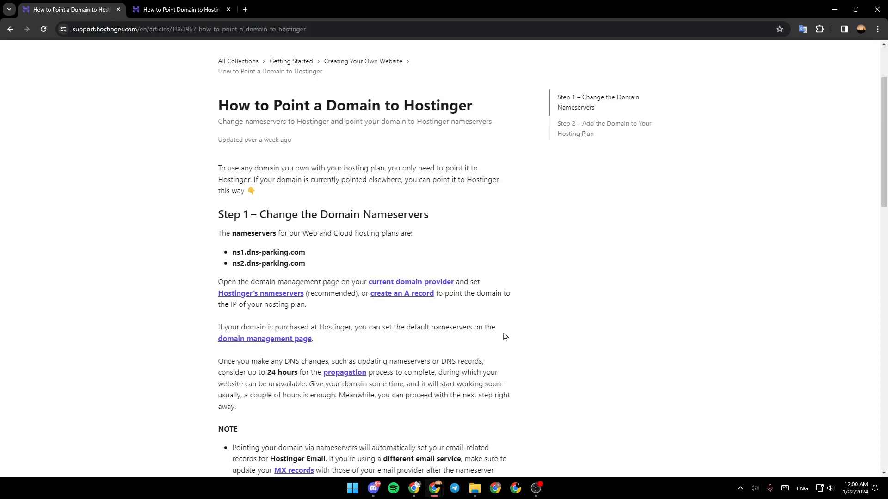
mouse_move(168, 362)
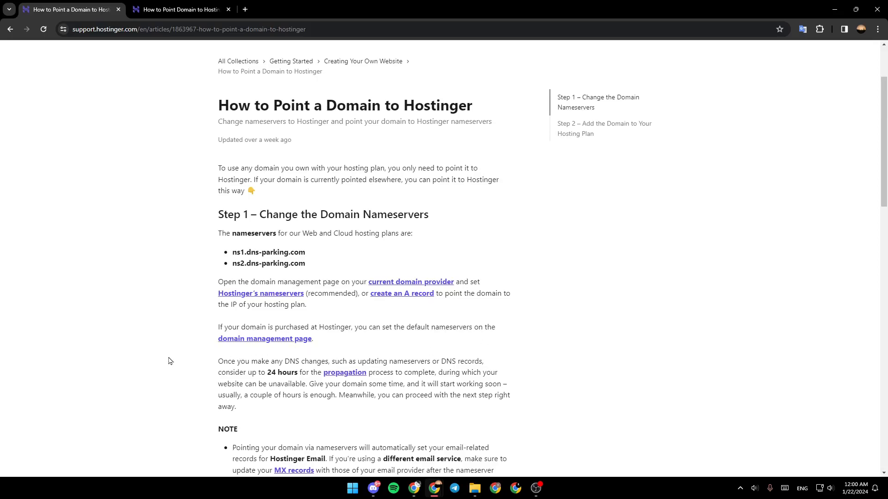
scroll("down", 3)
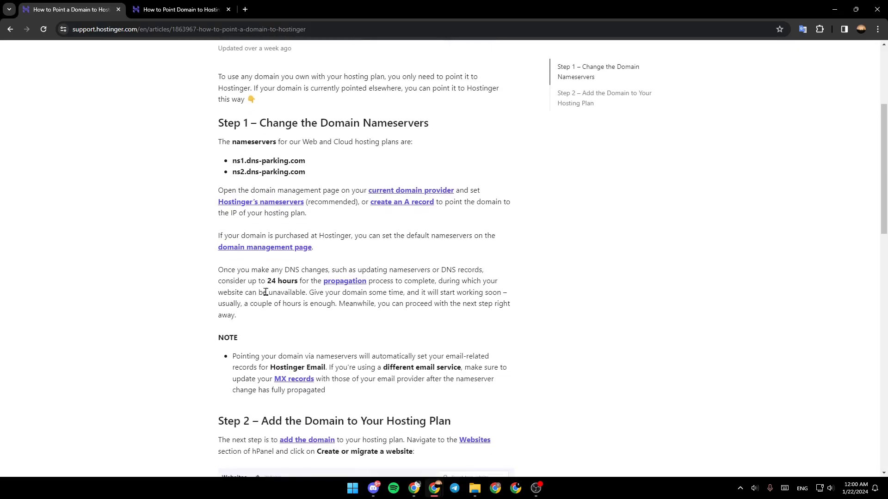
mouse_move(358, 281)
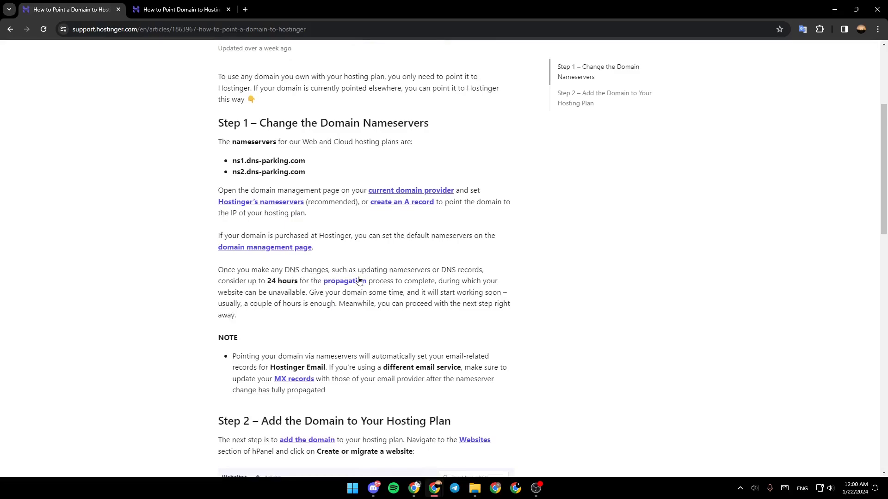
mouse_move(434, 270)
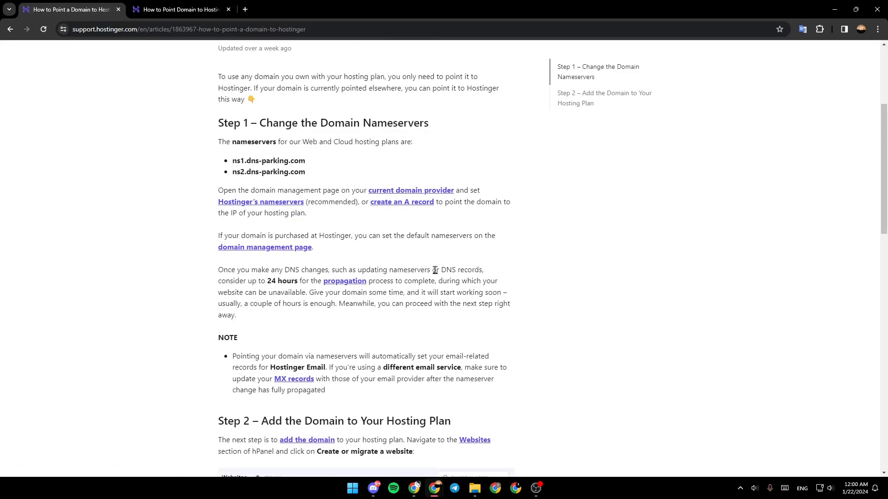
mouse_move(252, 282)
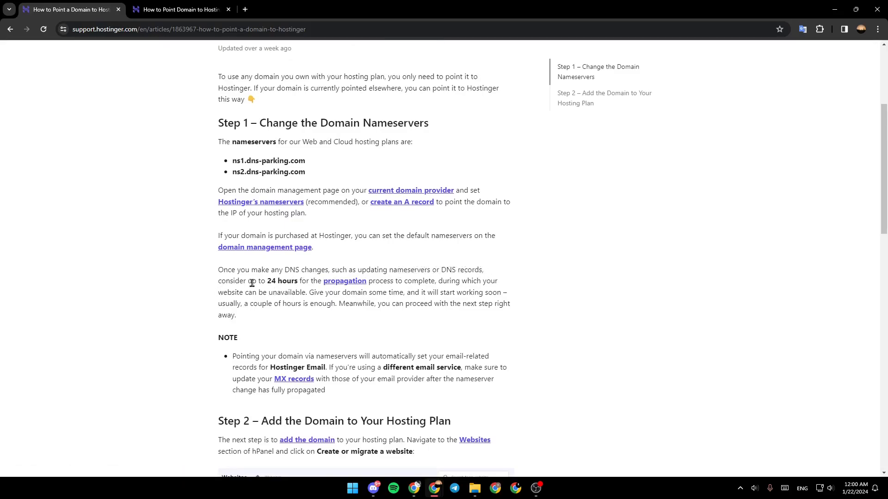
mouse_move(300, 281)
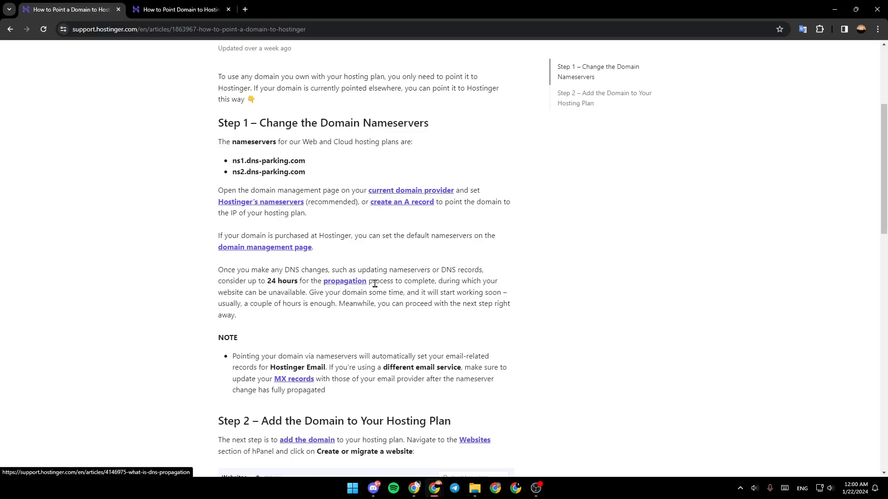
mouse_move(492, 283)
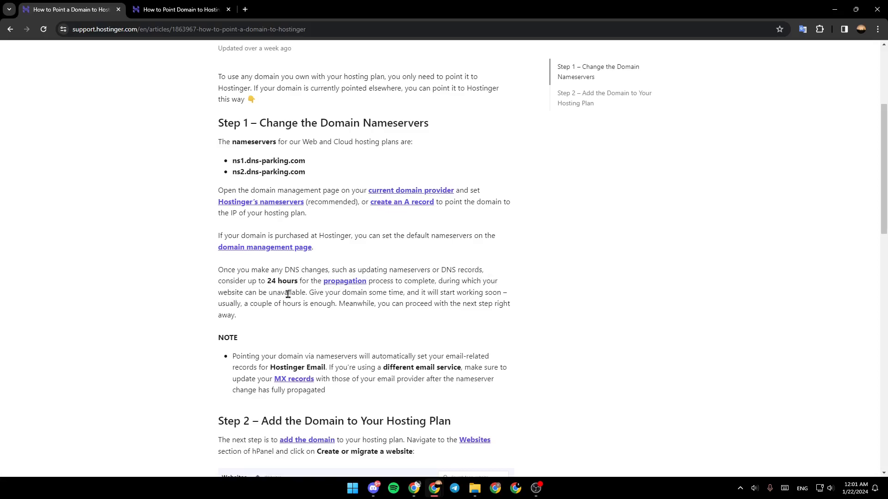
mouse_move(393, 295)
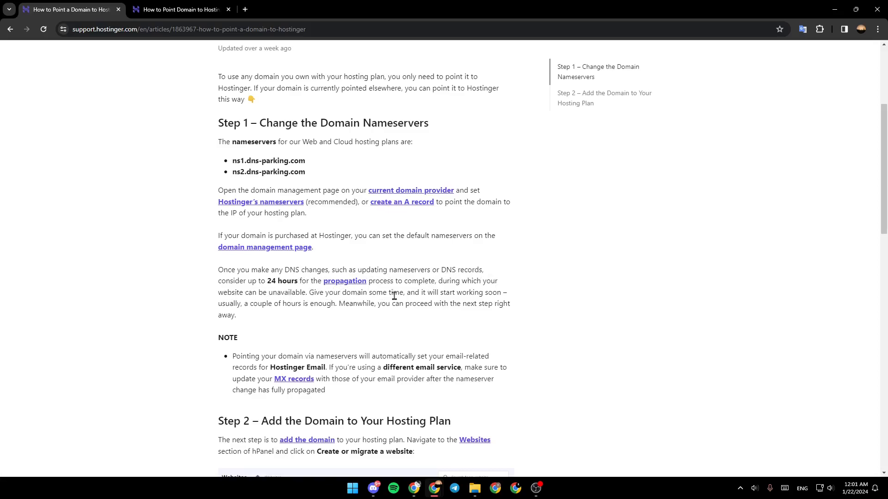
mouse_move(230, 307)
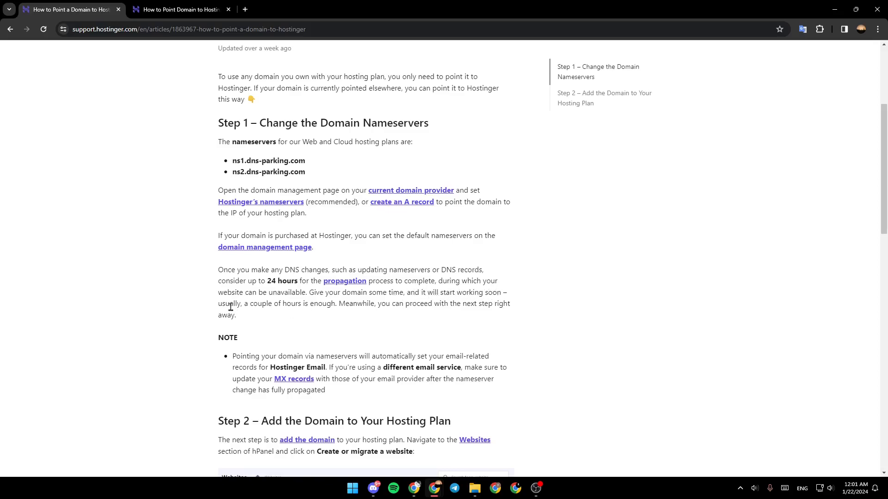
mouse_move(272, 317)
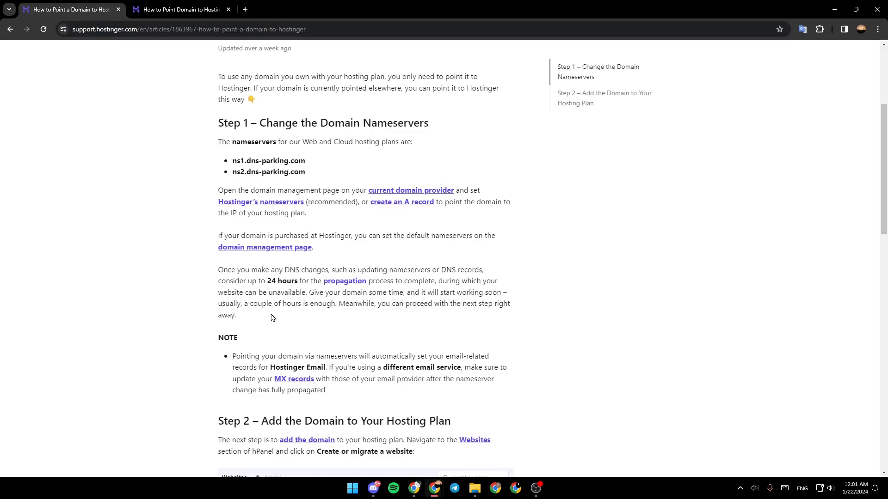
mouse_move(331, 306)
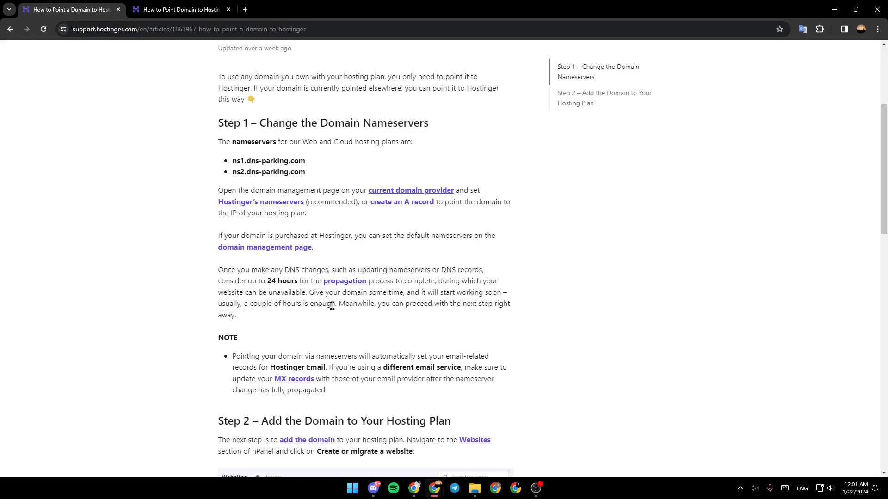
mouse_move(439, 307)
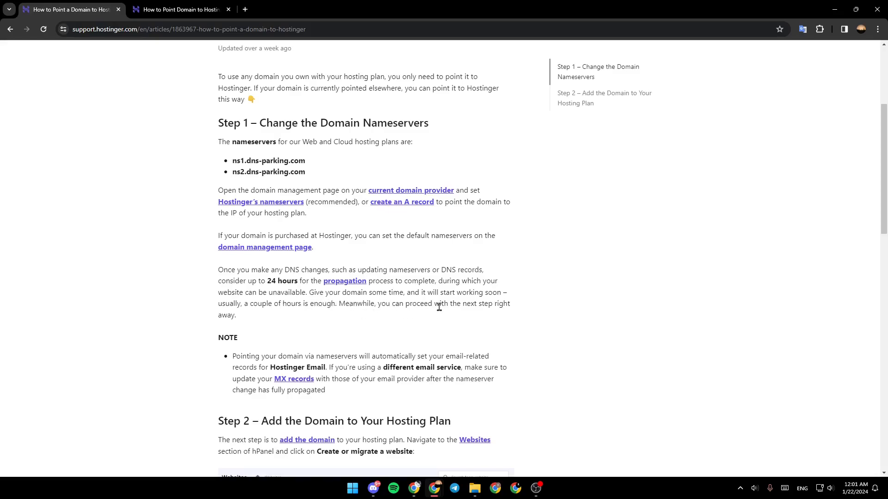
mouse_move(177, 332)
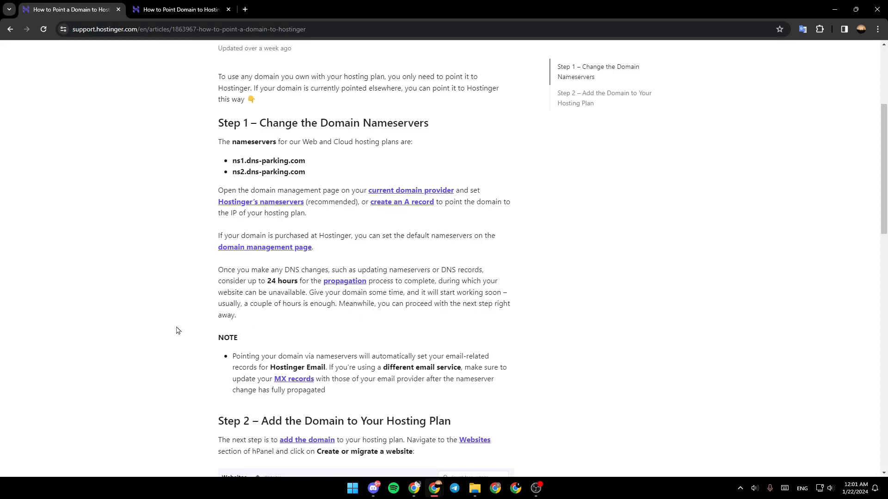
scroll("down", 3)
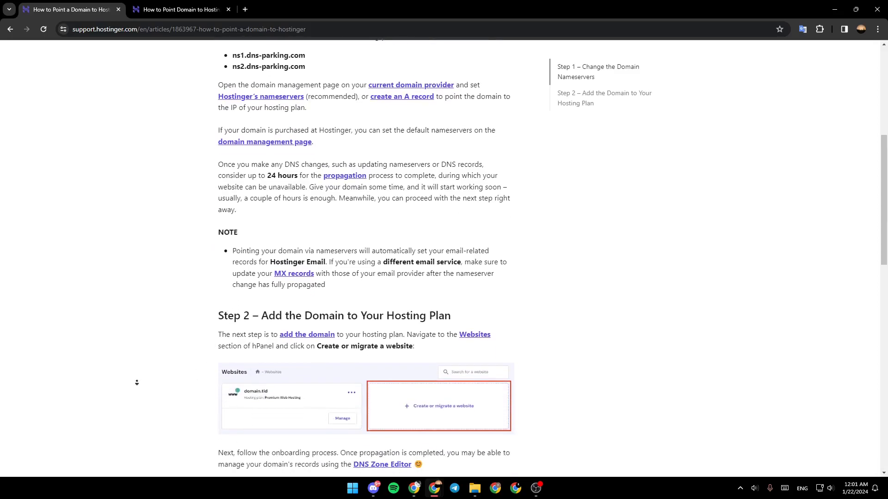
scroll("down", 3)
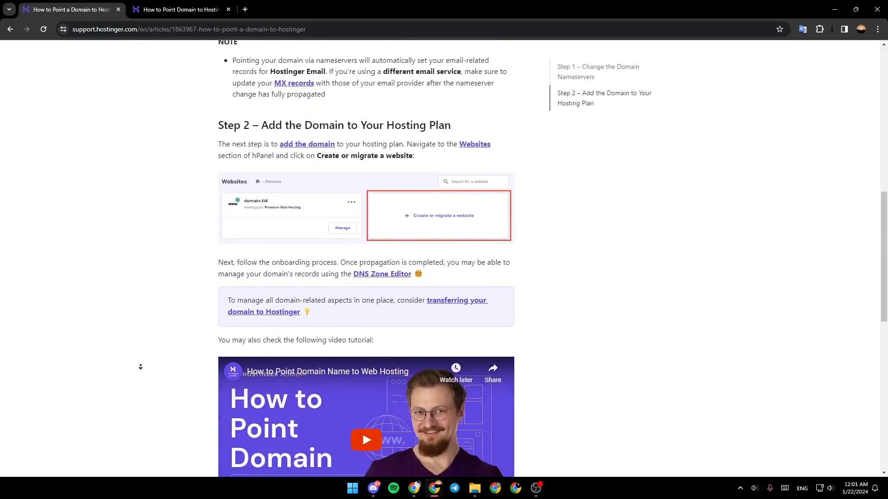
scroll("down", 3)
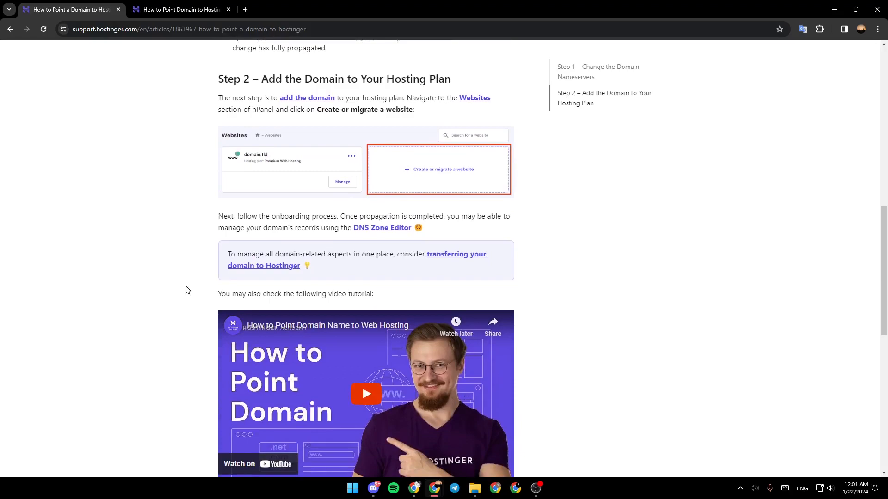
scroll("up", 3)
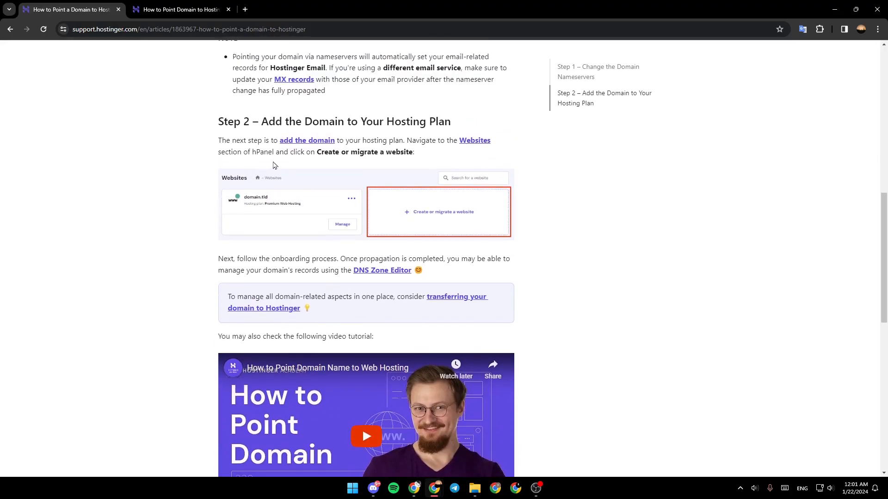
scroll("up", 3)
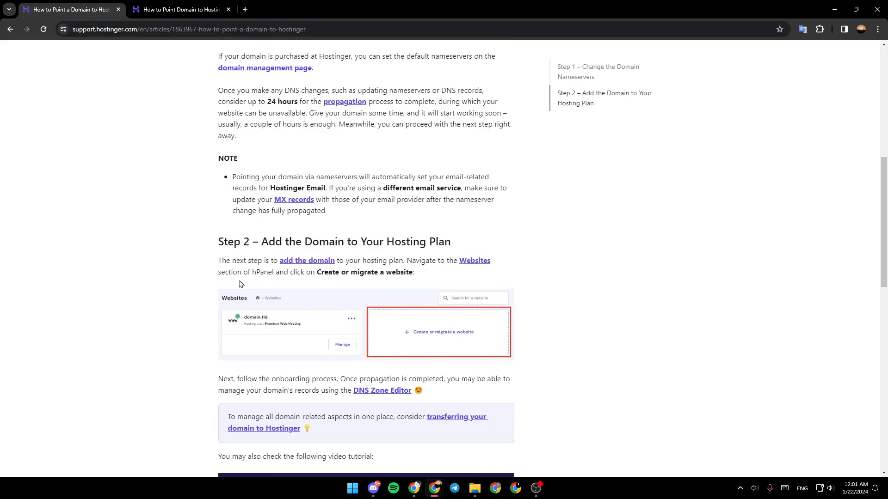
mouse_move(341, 282)
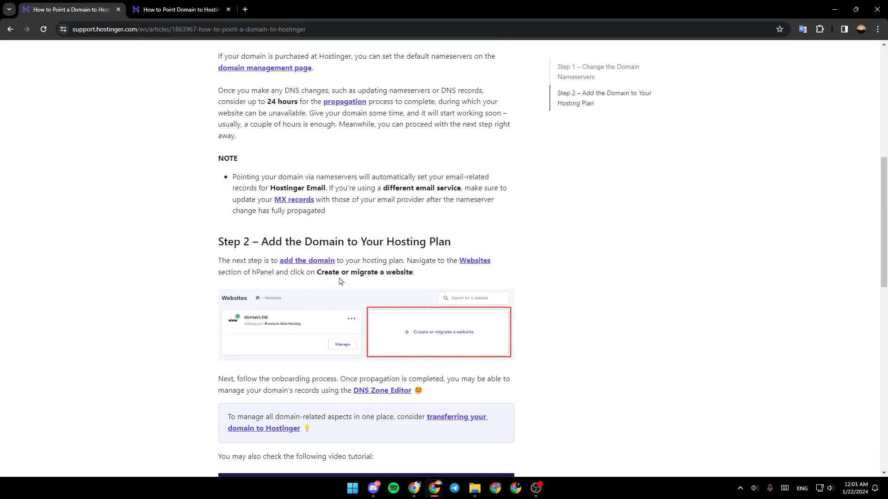
mouse_move(424, 281)
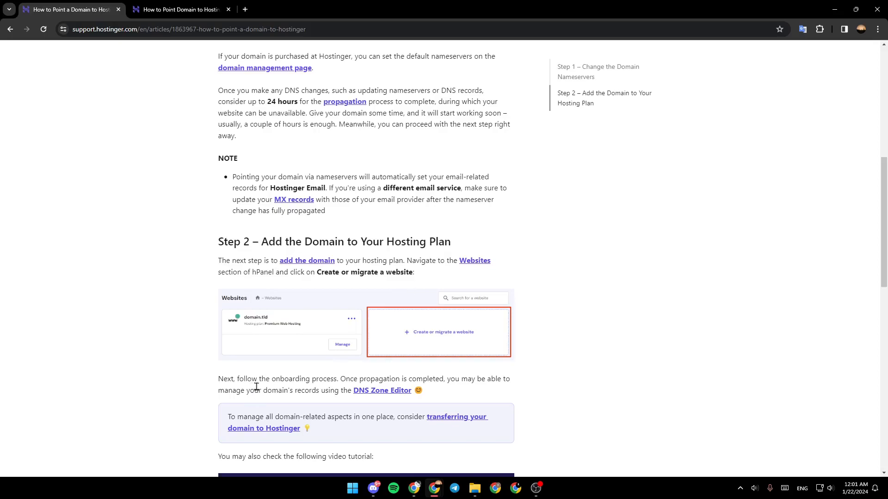
mouse_move(397, 380)
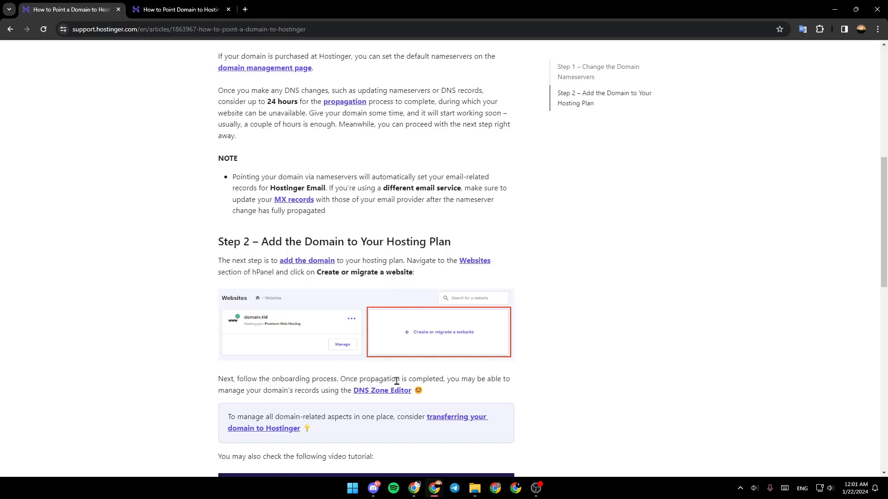
mouse_move(478, 373)
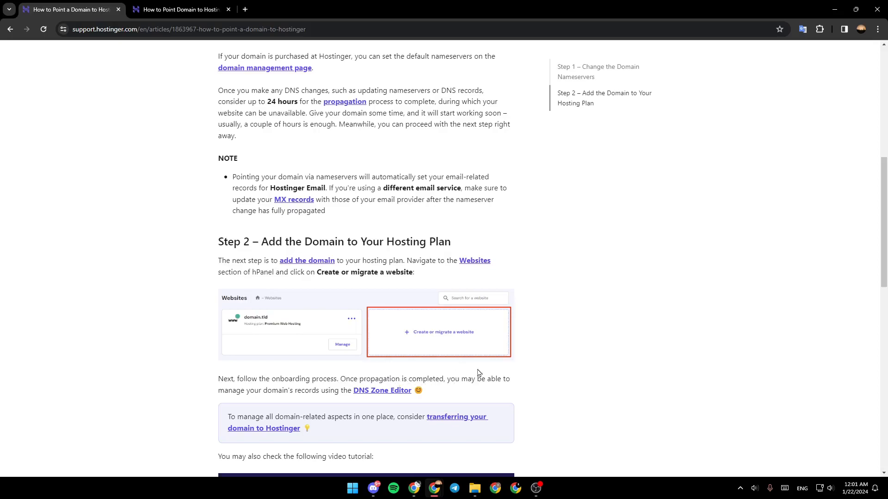
mouse_move(332, 388)
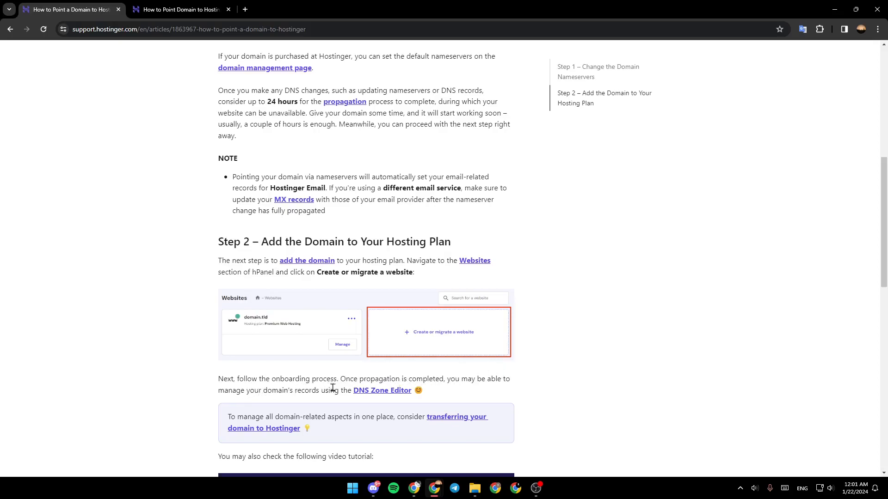
mouse_move(382, 390)
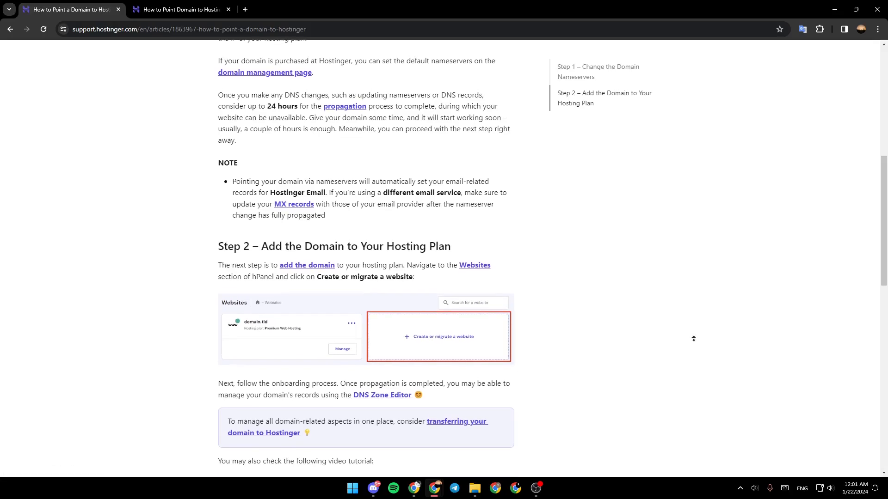
scroll("up", 3)
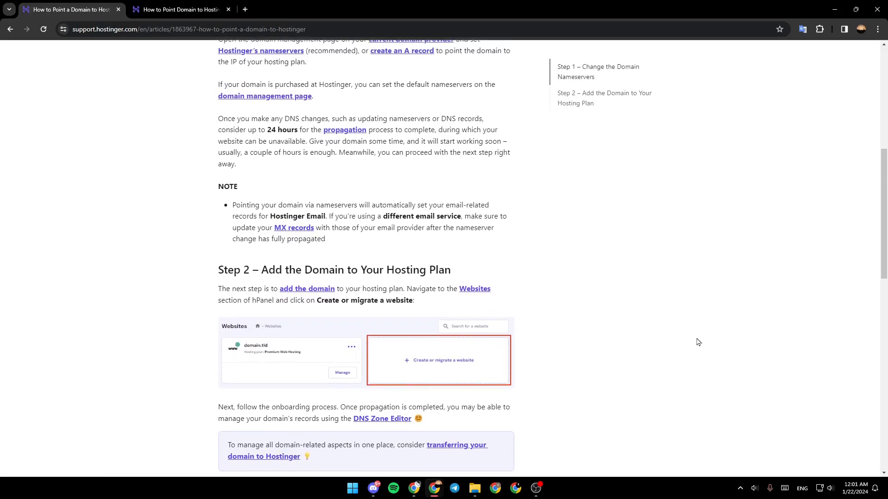